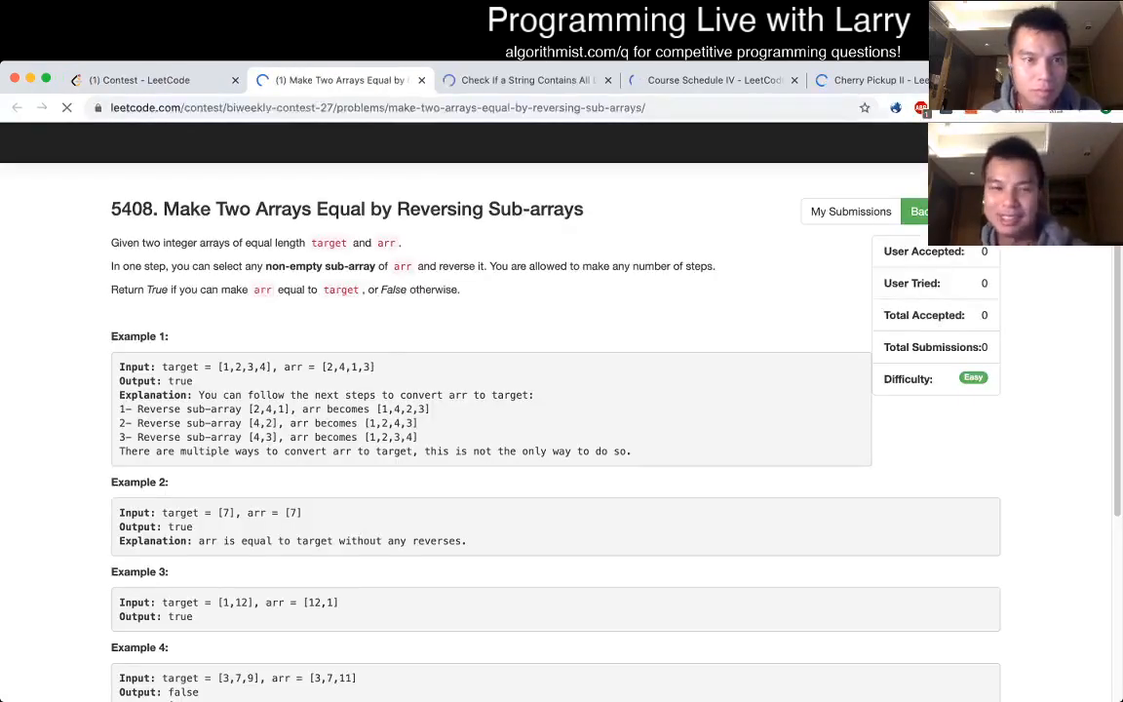
Step: Write 'return sorted(target) == sorted(arr)' on line 3 of canBeEqual in the Python3 editor
{"action": "scroll", "scroll_direction": "down", "scroll_amount": 3}
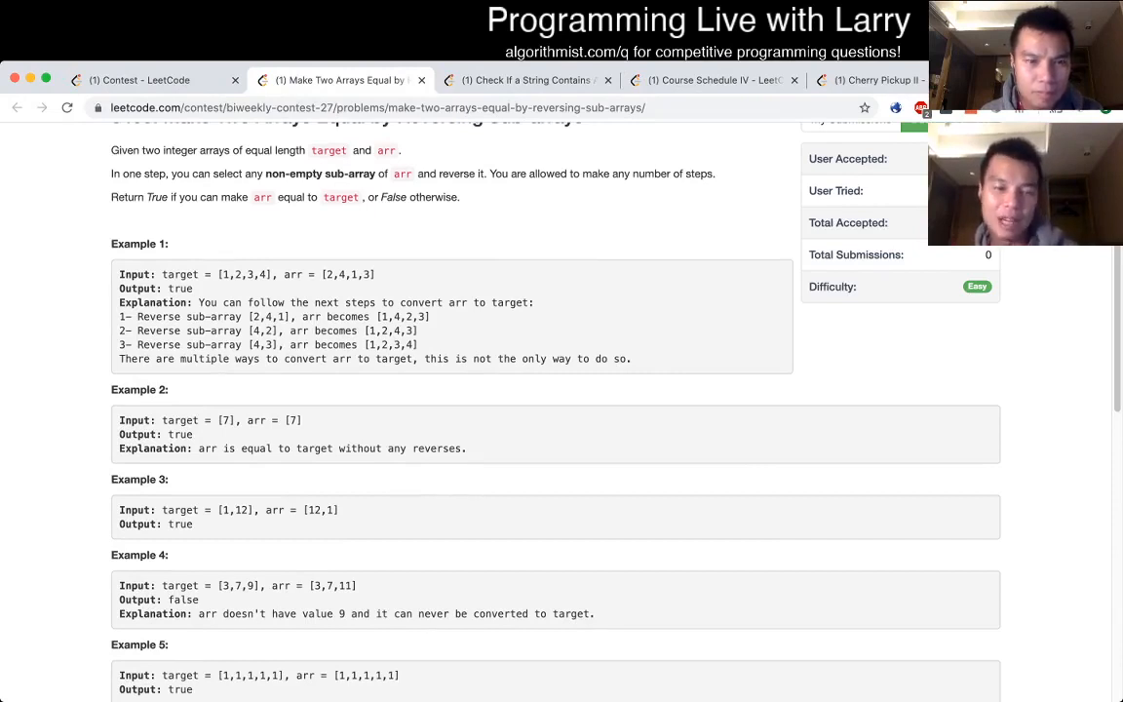
{"action": "scroll", "scroll_direction": "down", "scroll_amount": 3}
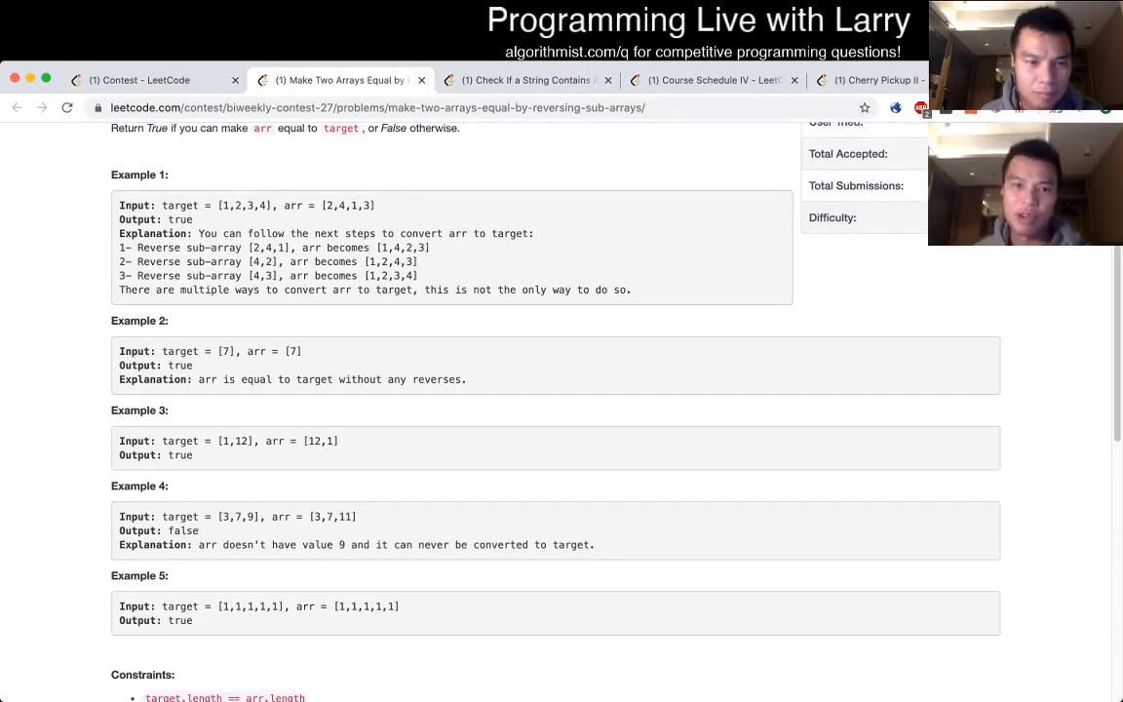
{"action": "scroll", "scroll_direction": "down", "scroll_amount": 3}
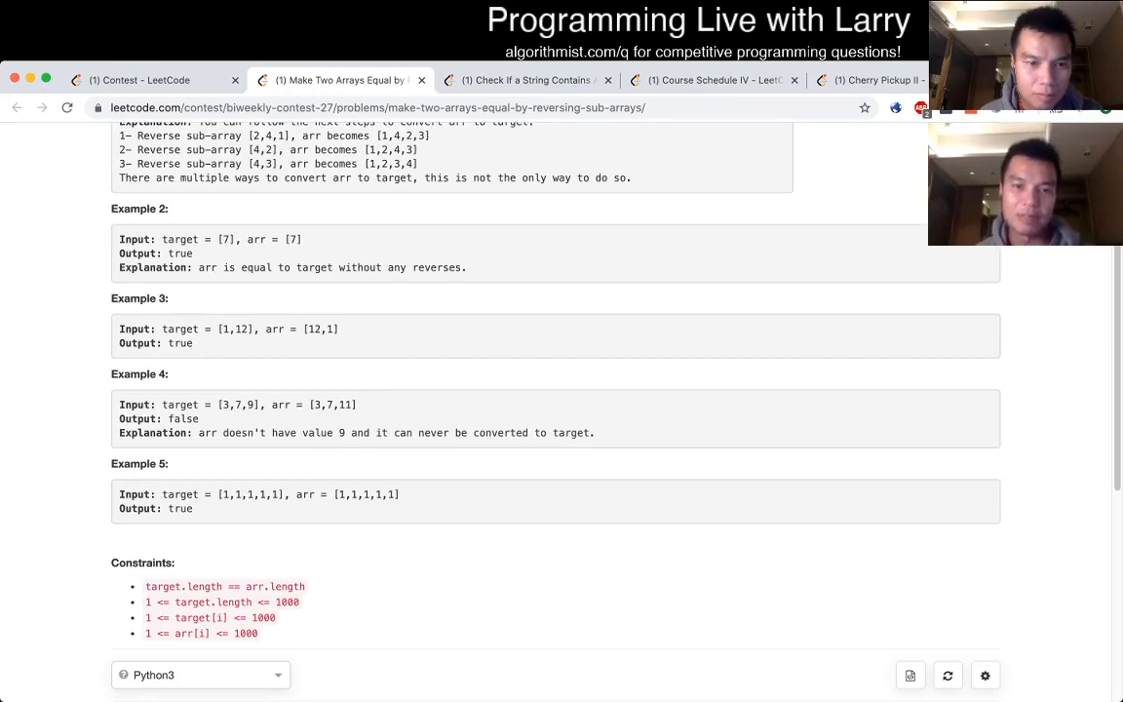
{"action": "scroll", "scroll_direction": "up", "scroll_amount": 3}
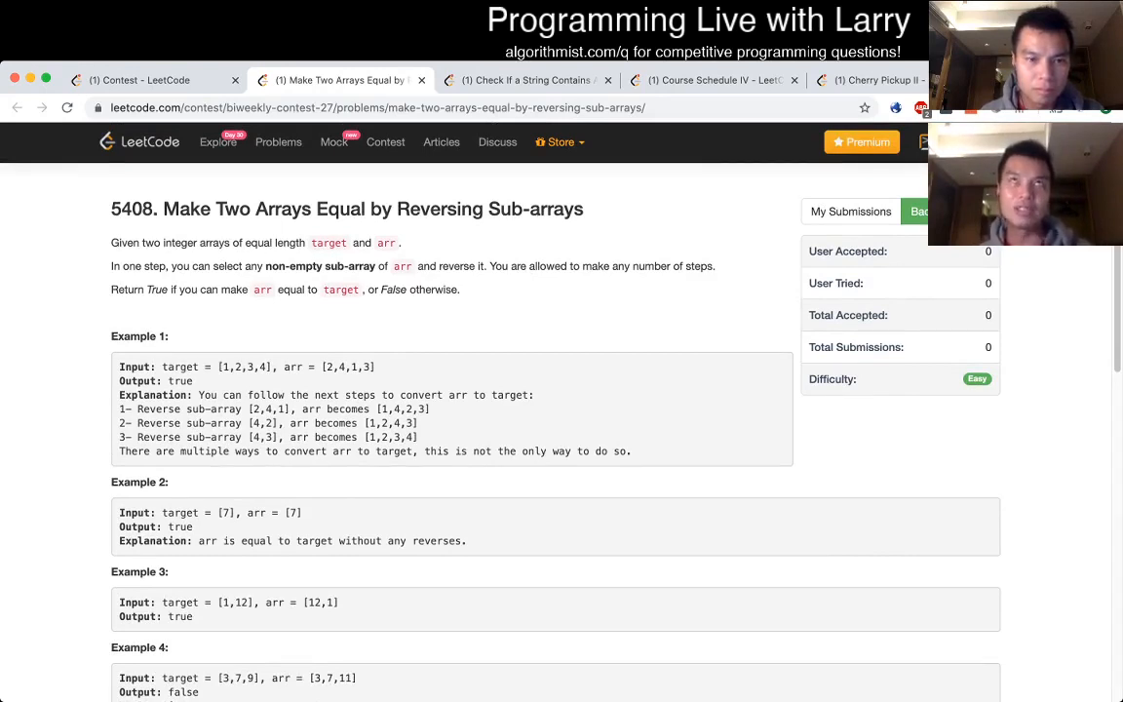
{"action": "scroll", "scroll_direction": "down", "scroll_amount": 3}
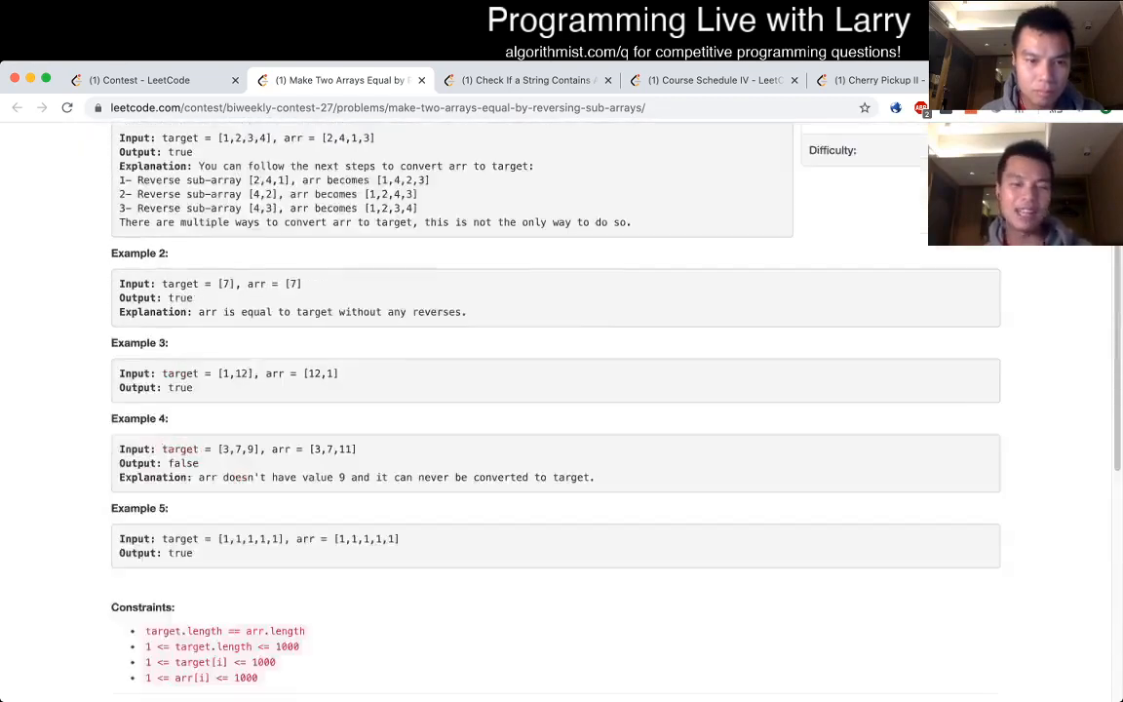
{"action": "scroll", "scroll_direction": "down", "scroll_amount": 3}
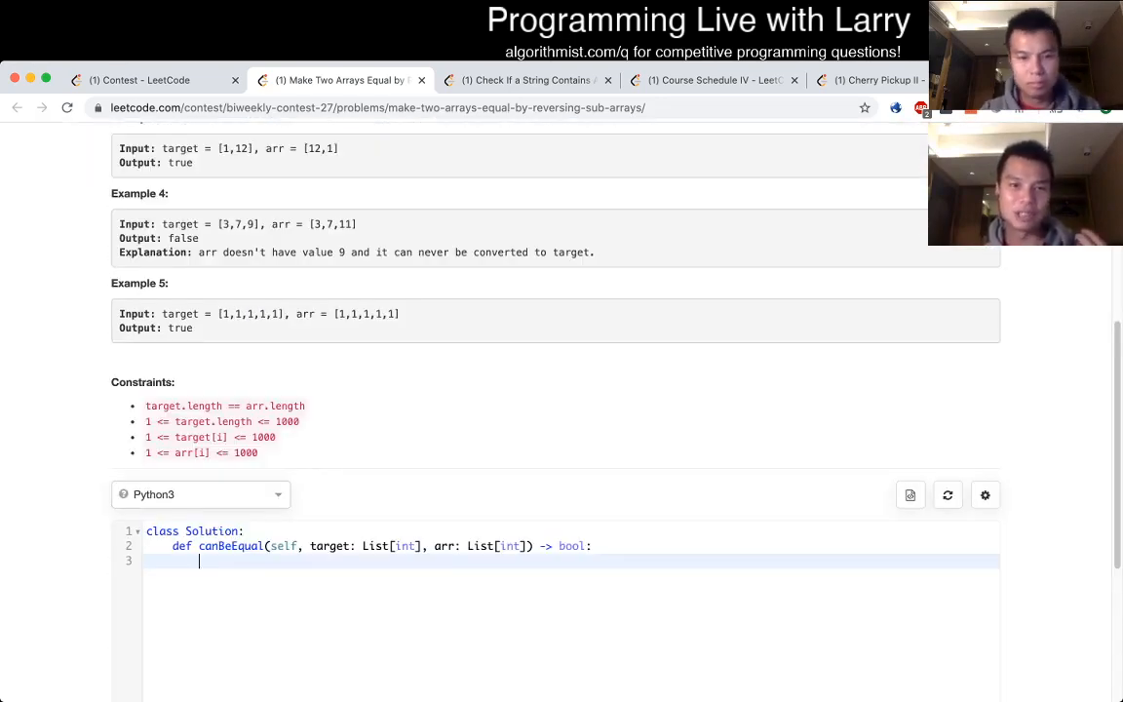
{"action": "type", "text": "return sorted"}
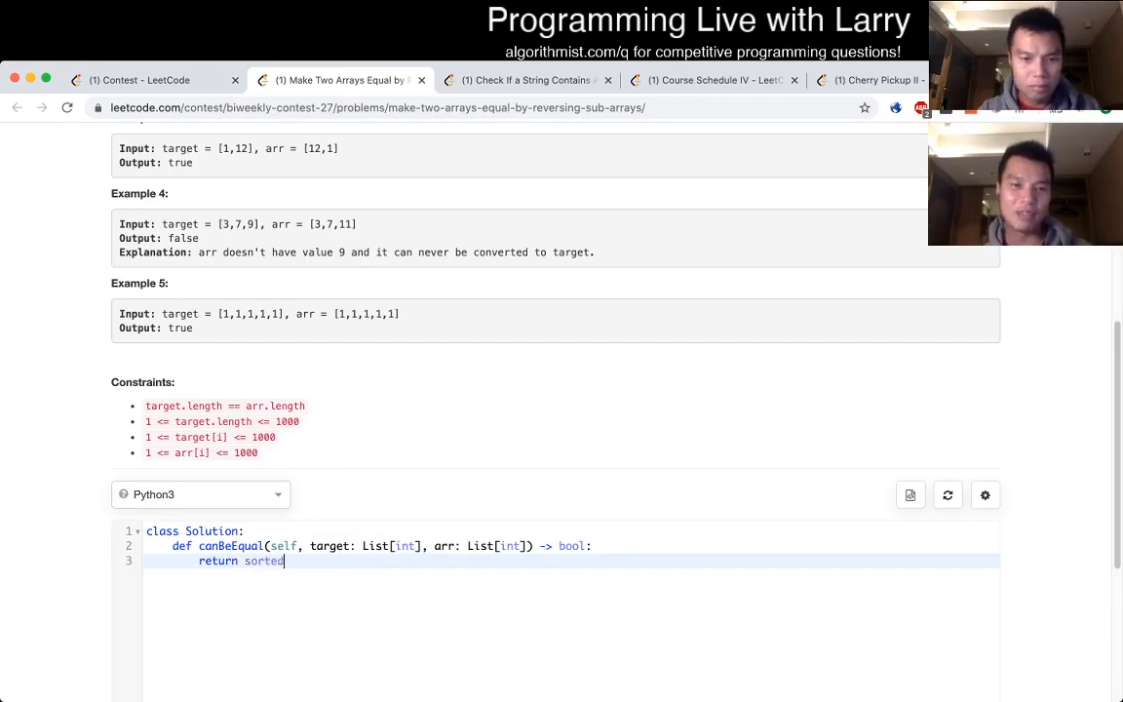
{"action": "type", "text": "(target) =="}
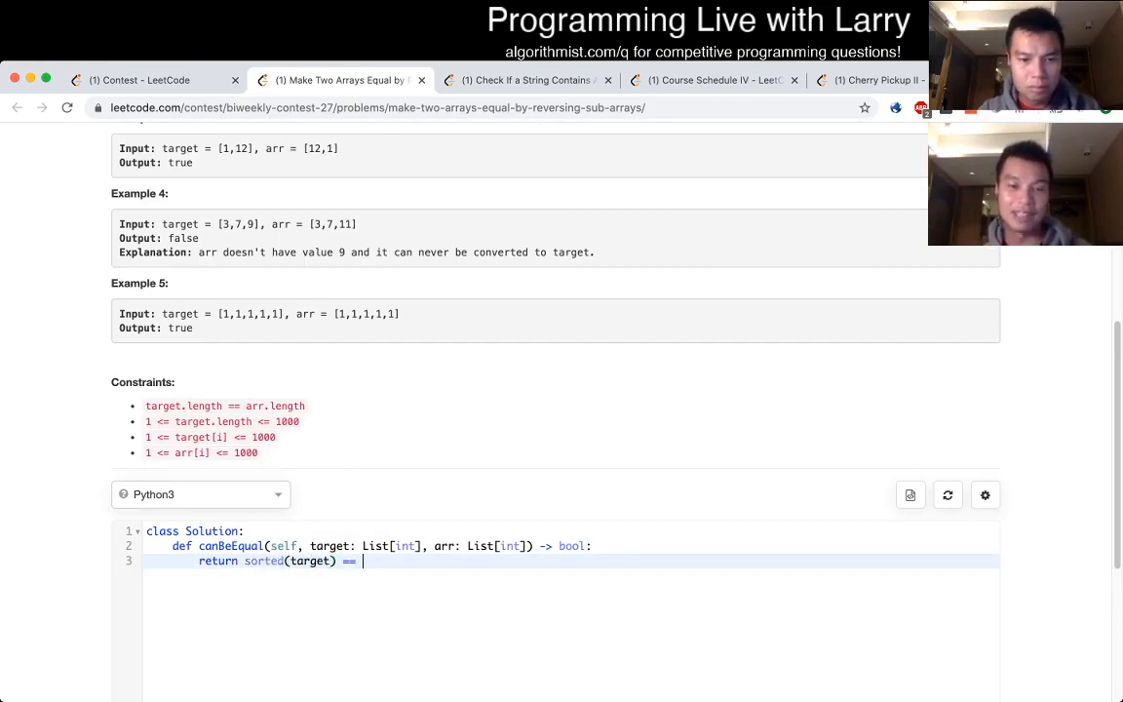
{"action": "type", "text": "sorted(arr)"}
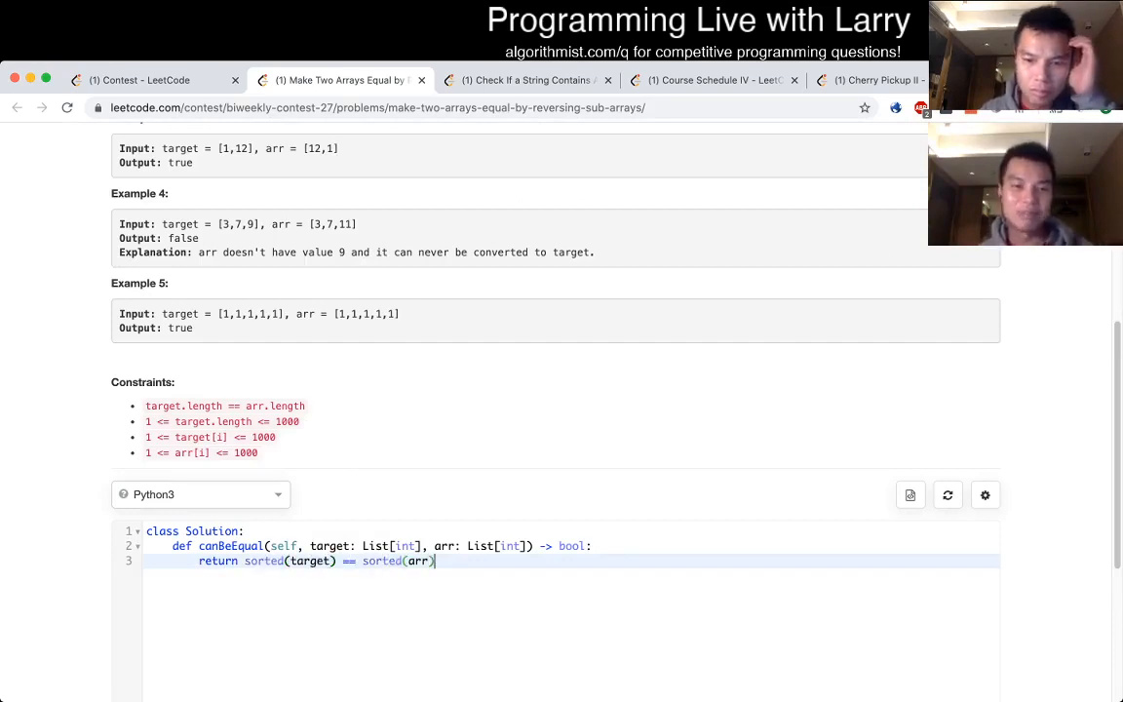
{"action": "scroll", "scroll_direction": "down", "scroll_amount": 3}
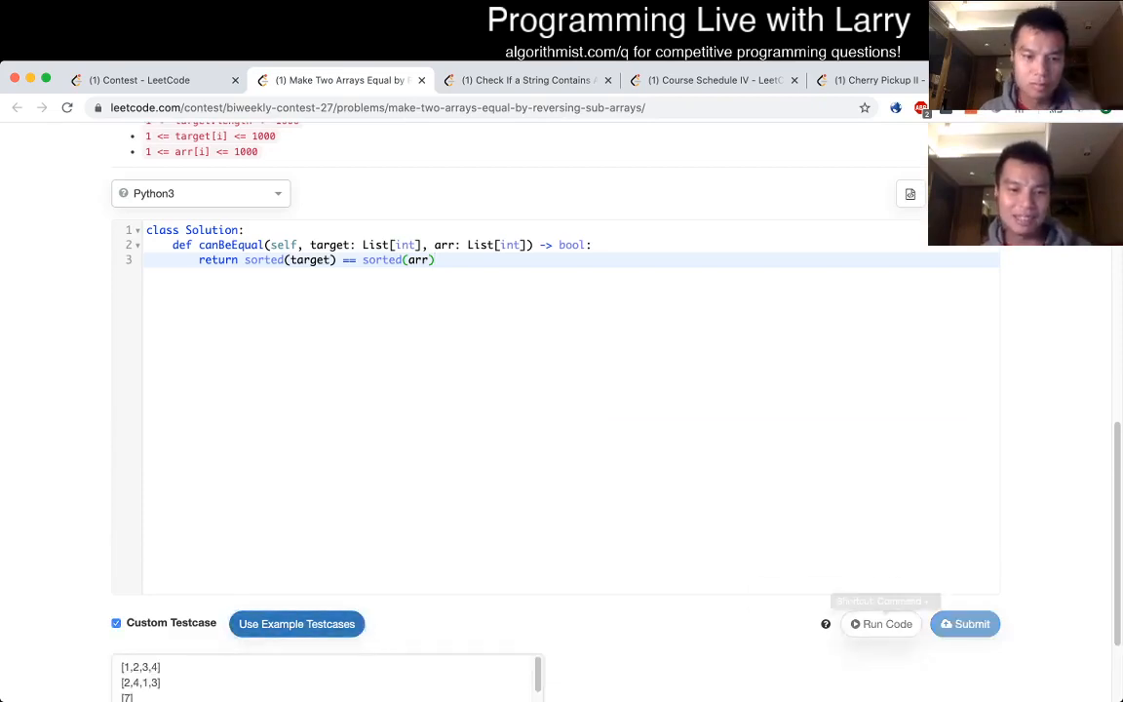
Step: Run the solution on the example cases (true, true, true, false, true) and submit it for judging
{"action": "left_click", "coordinate": [882, 624]}
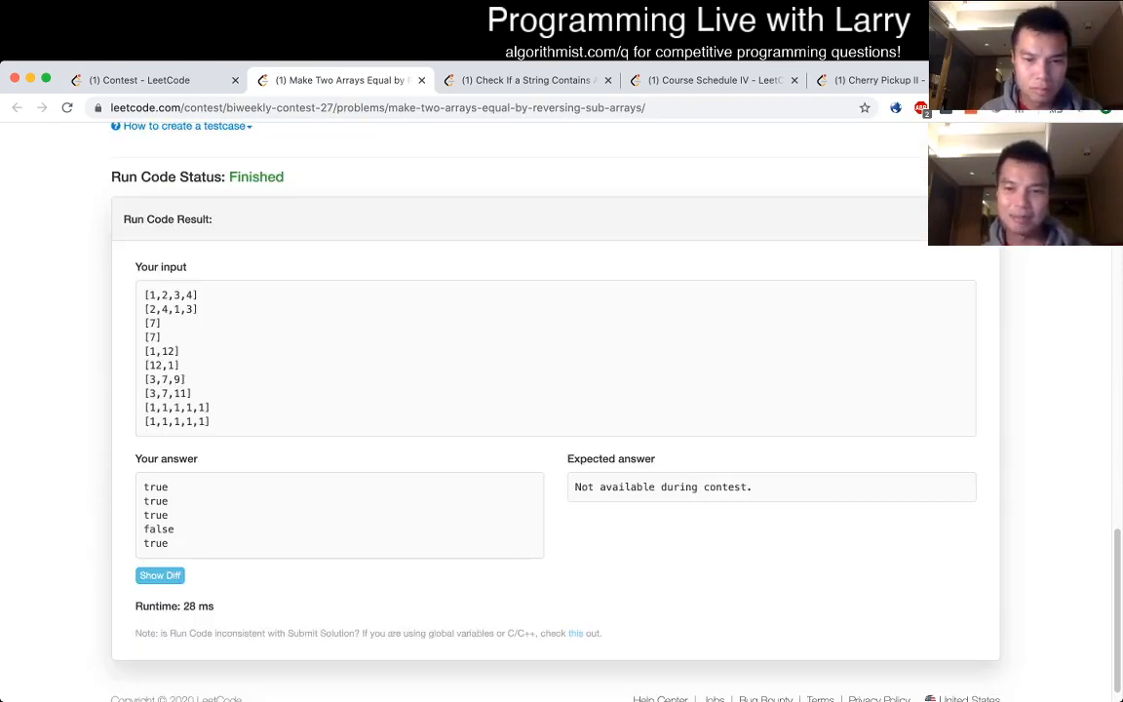
{"action": "scroll", "scroll_direction": "up", "scroll_amount": 3}
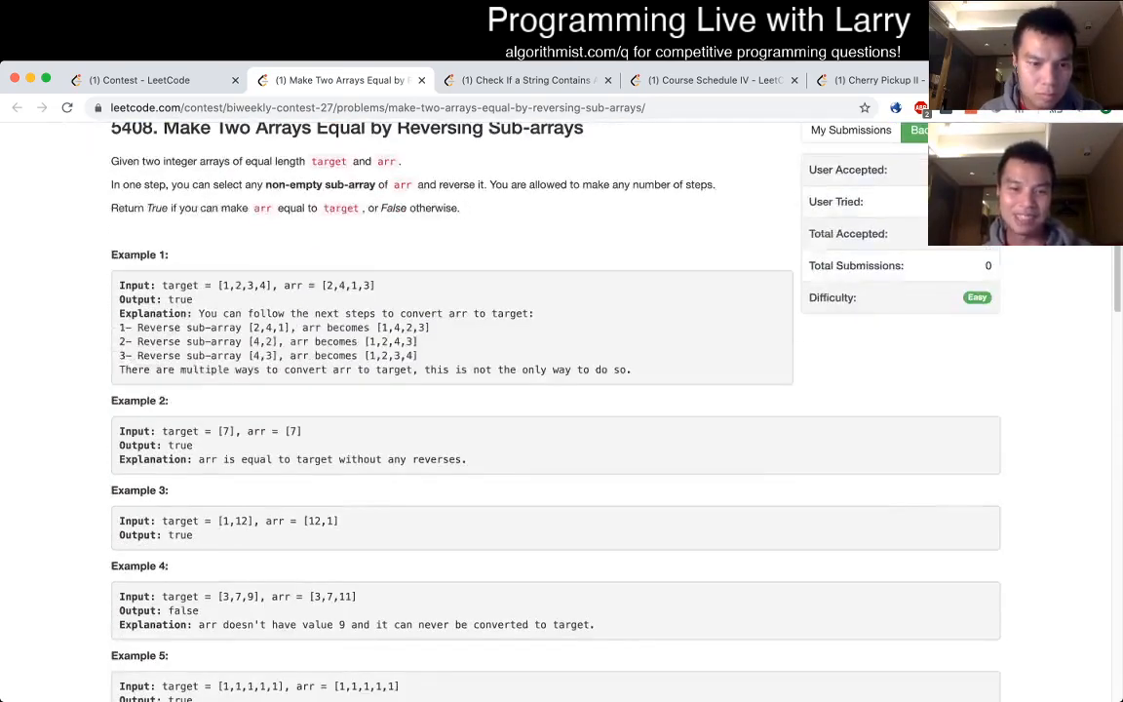
{"action": "scroll", "scroll_direction": "down", "scroll_amount": 3}
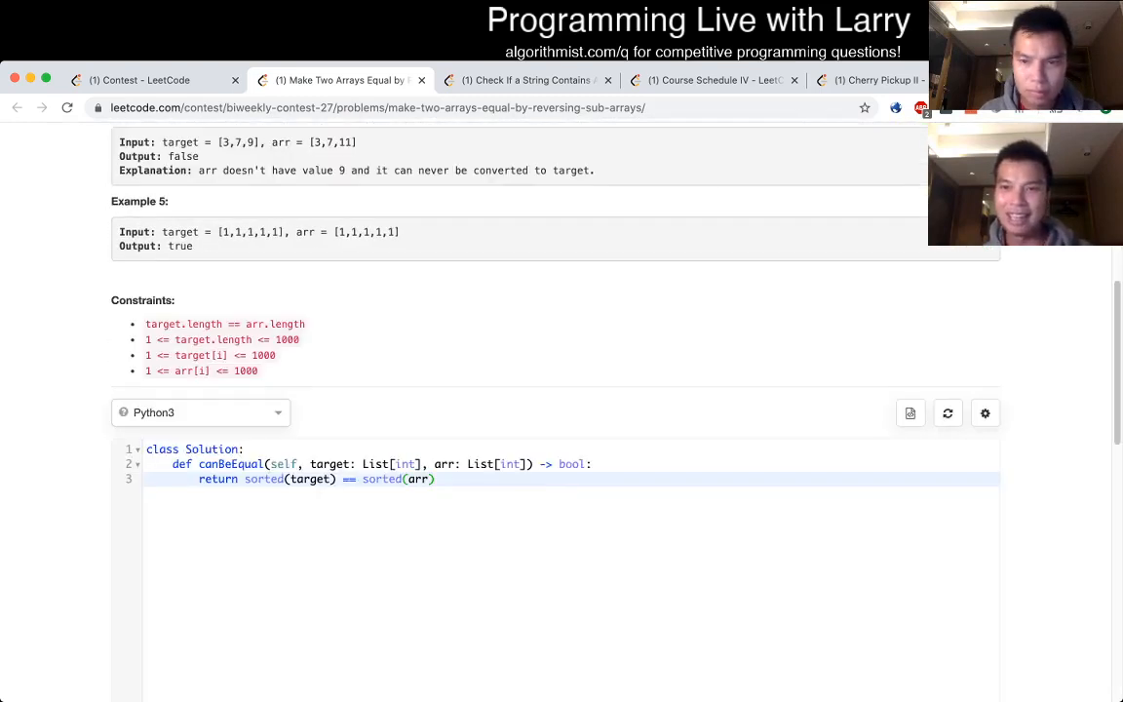
{"action": "scroll", "scroll_direction": "down", "scroll_amount": 3}
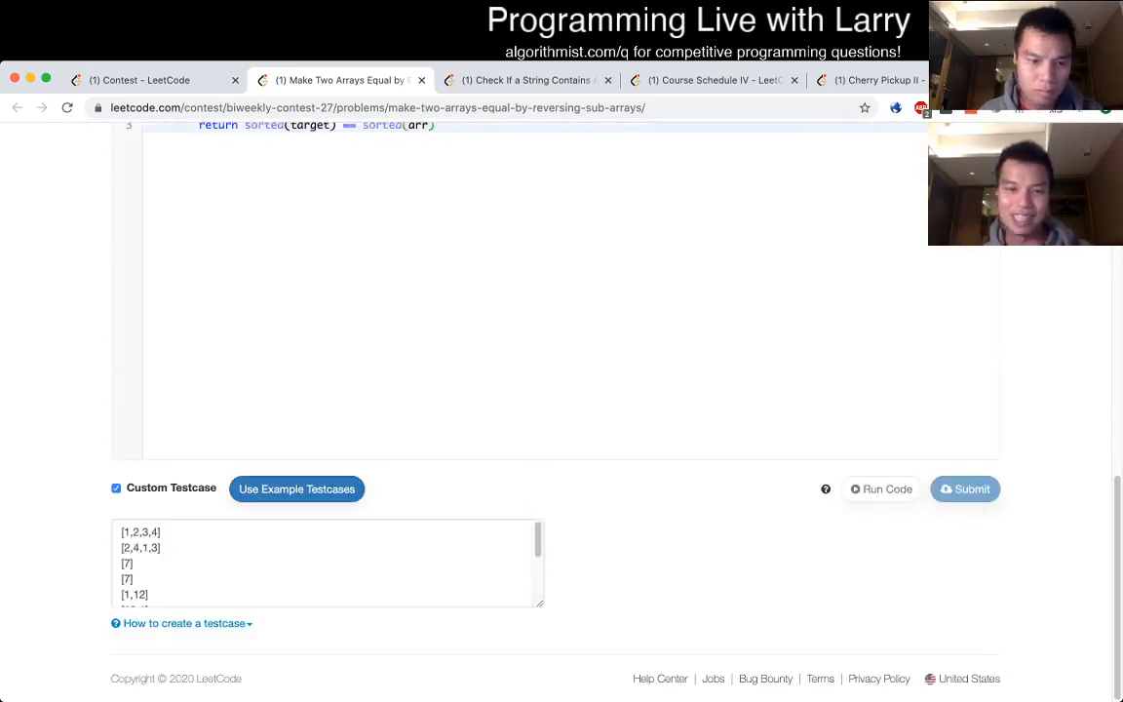
{"action": "left_click", "coordinate": [526, 80]}
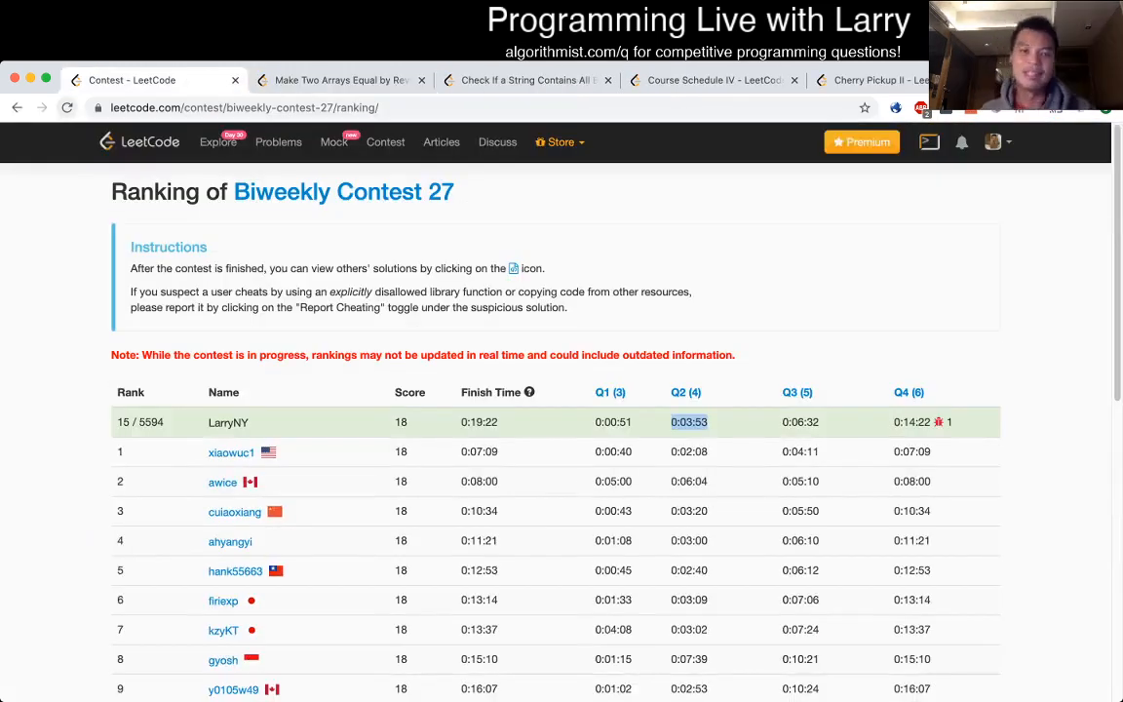
Step: Return from the Biweekly Contest 27 ranking to the problem's browser tab
{"action": "left_click", "coordinate": [335, 80]}
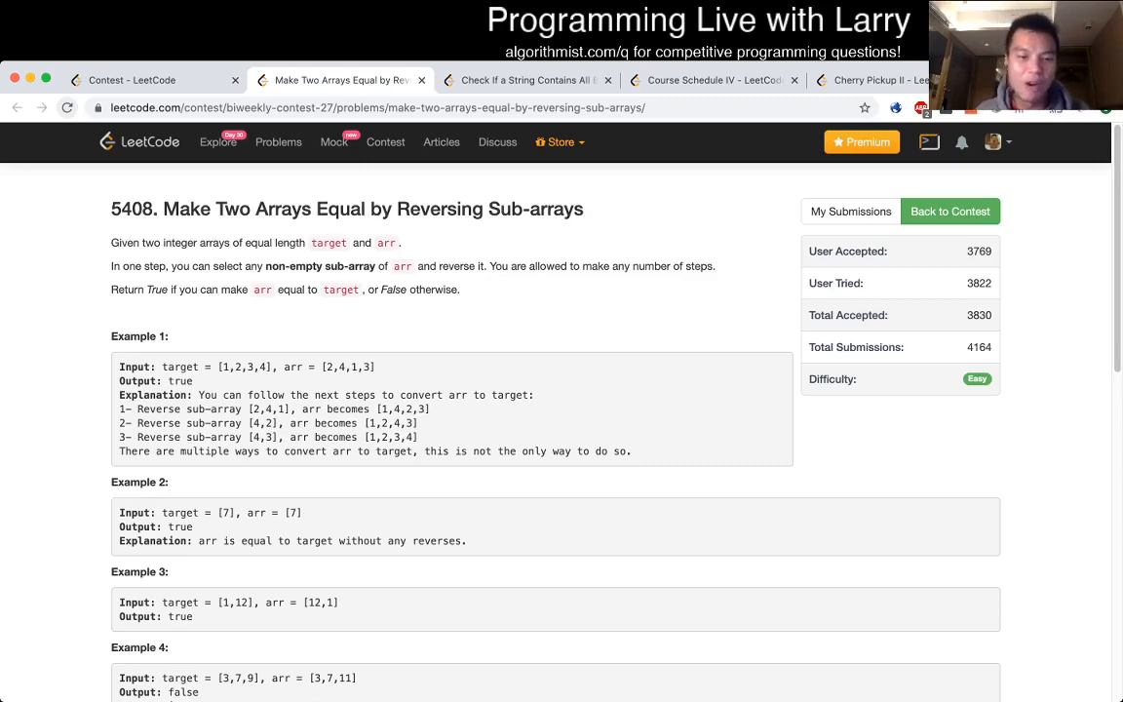
{"action": "scroll", "scroll_direction": "down", "scroll_amount": 3}
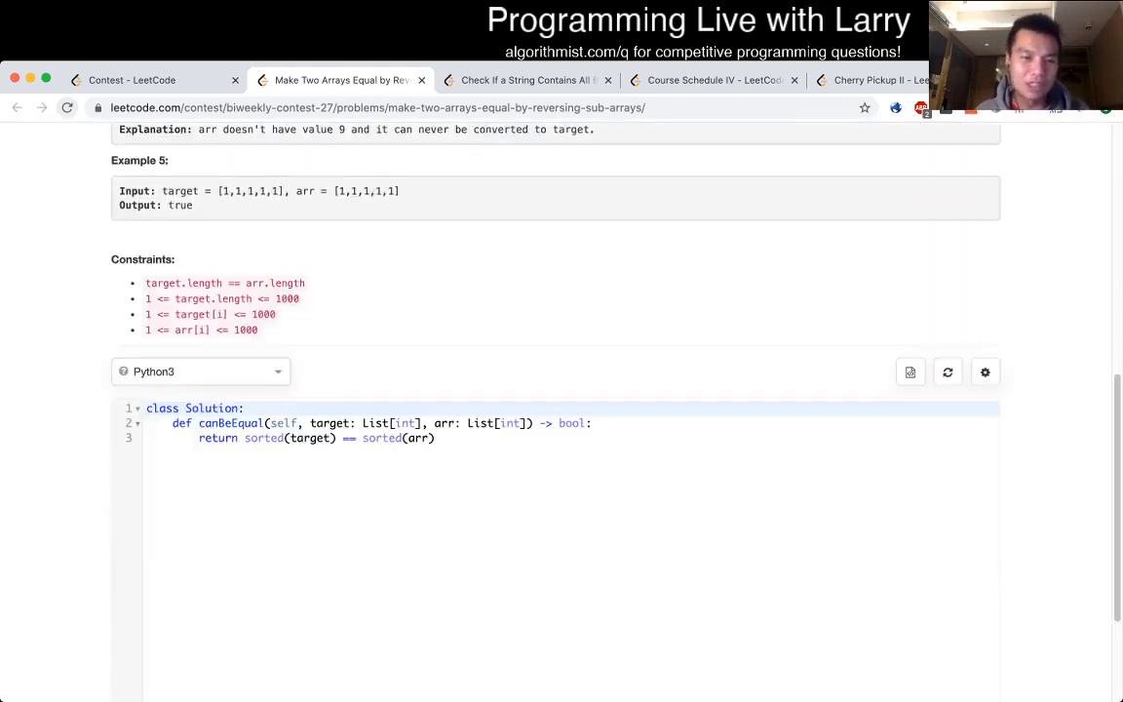
{"action": "scroll", "scroll_direction": "up", "scroll_amount": 3}
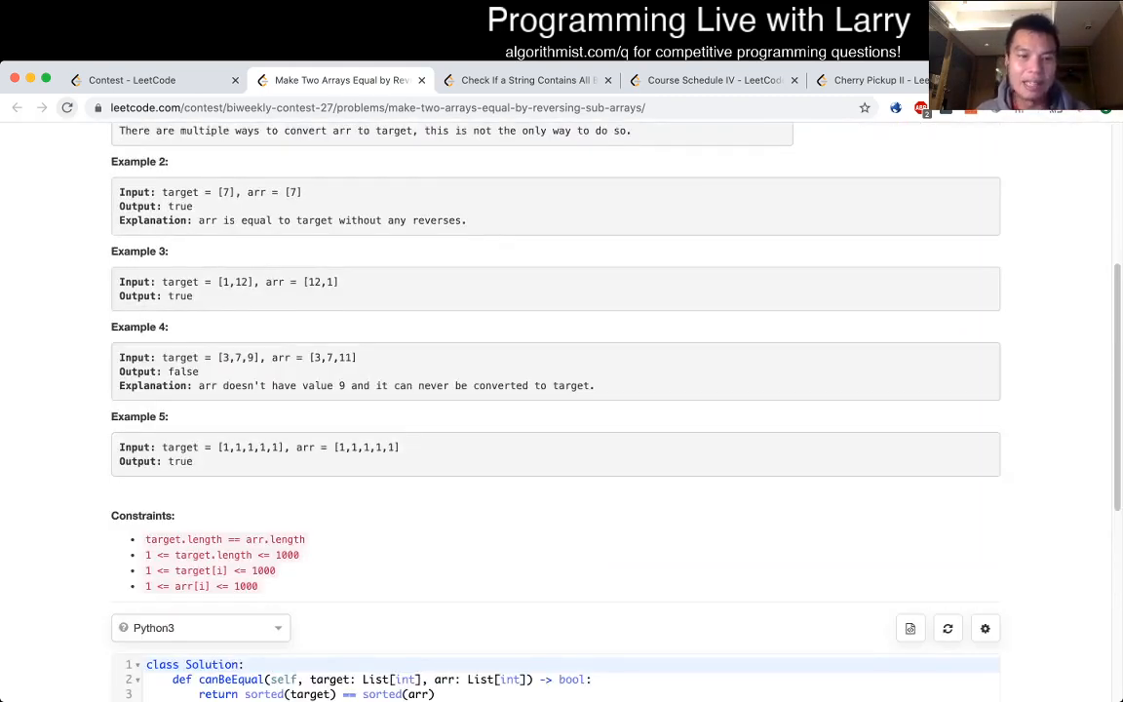
{"action": "scroll", "scroll_direction": "up", "scroll_amount": 3}
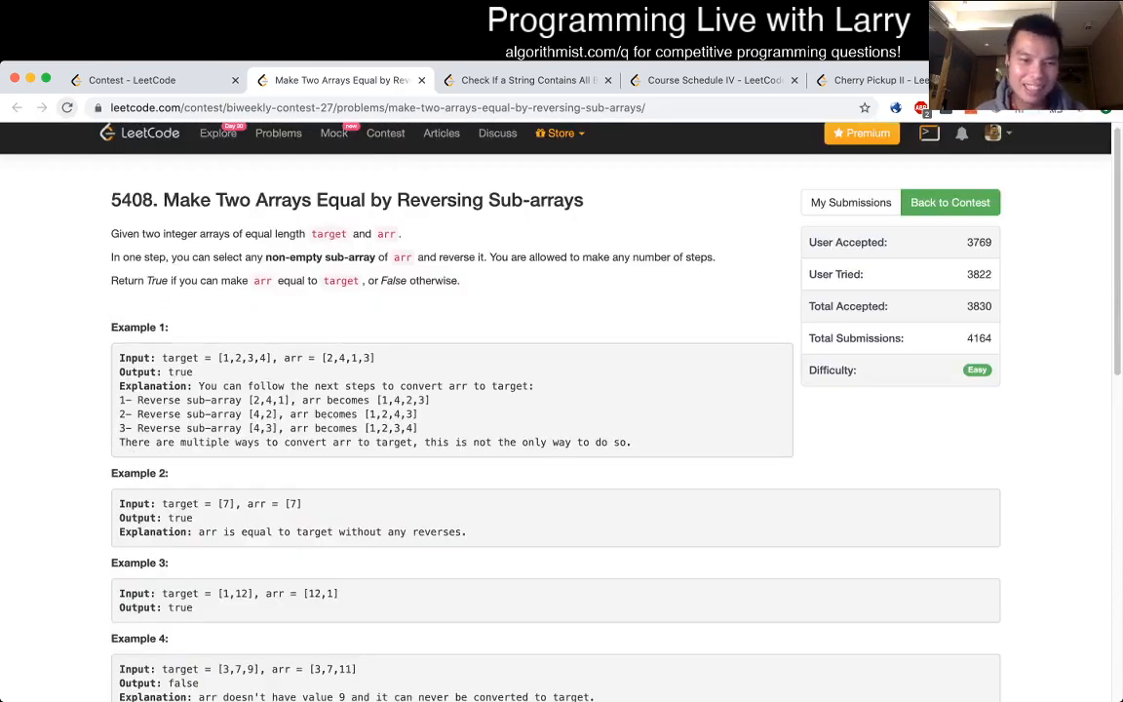
{"action": "scroll", "scroll_direction": "down", "scroll_amount": 3}
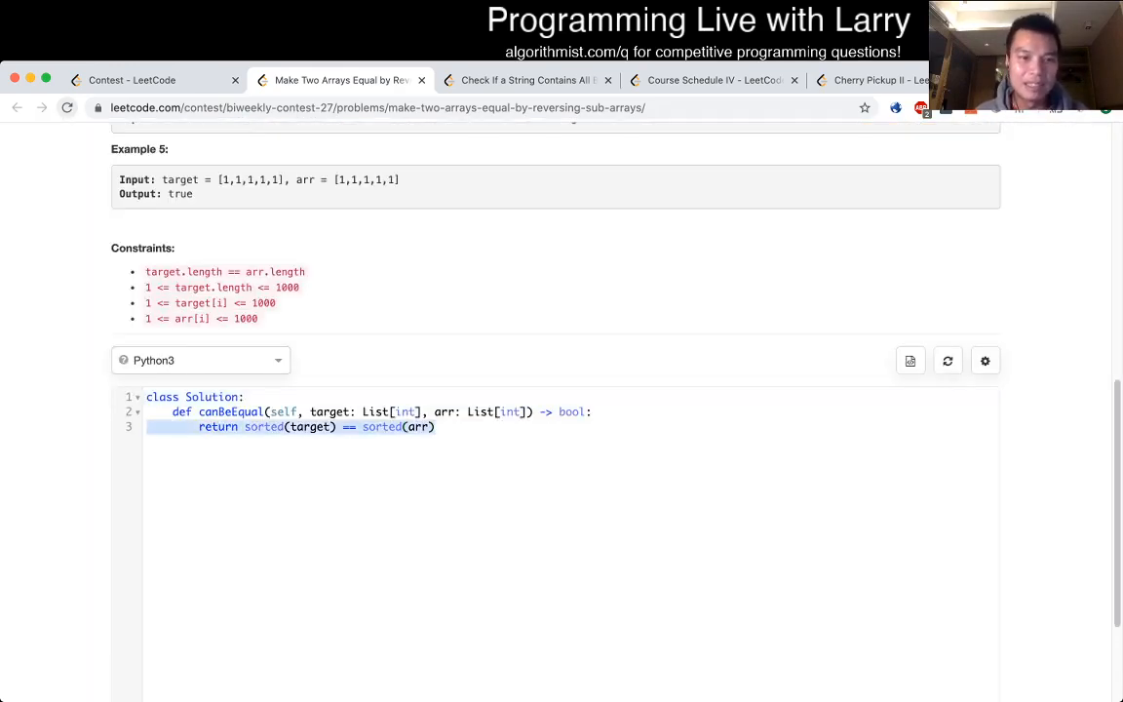
{"action": "scroll", "scroll_direction": "up", "scroll_amount": 3}
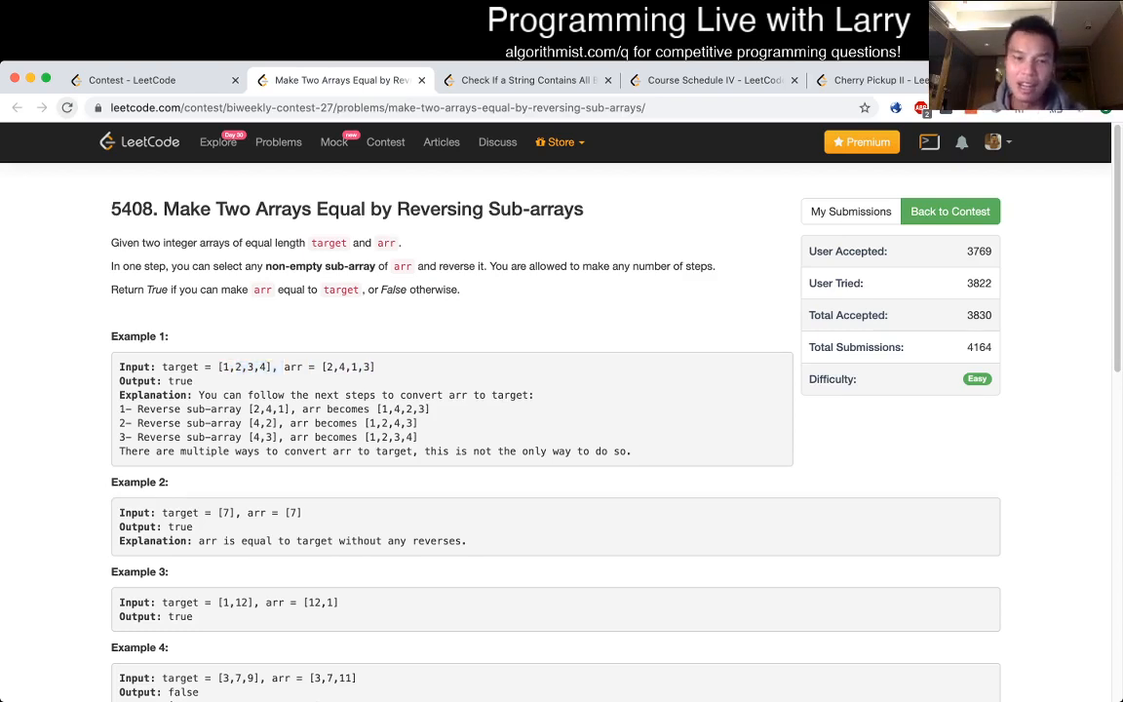
{"action": "scroll", "scroll_direction": "down", "scroll_amount": 3}
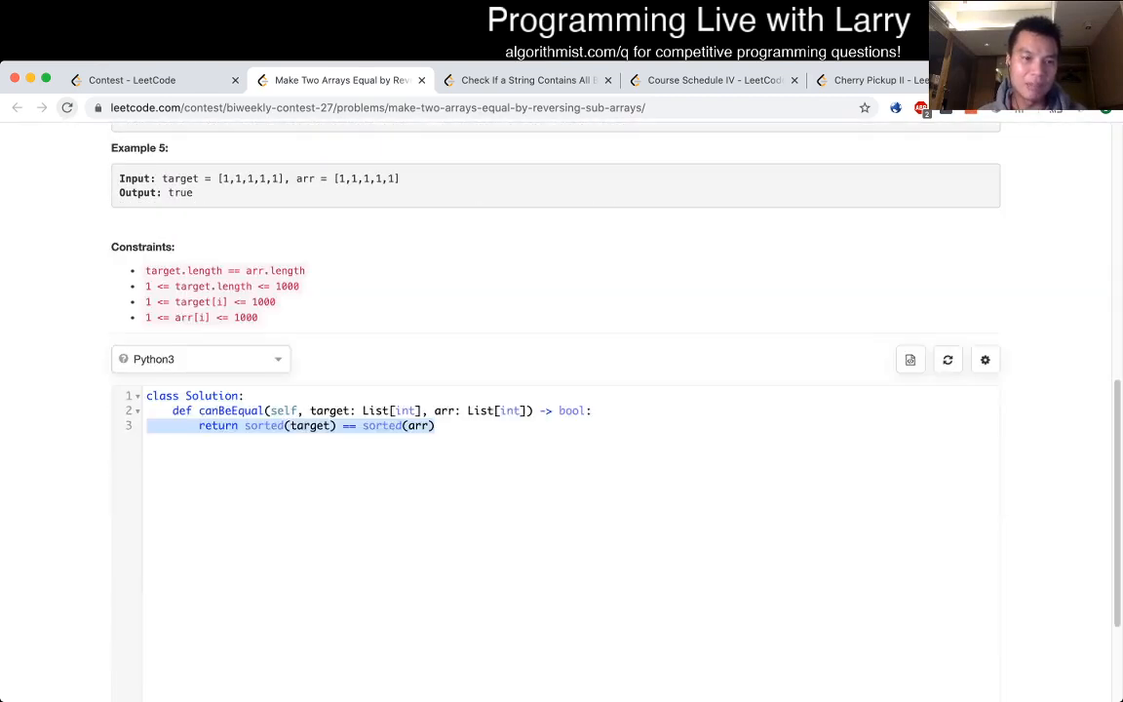